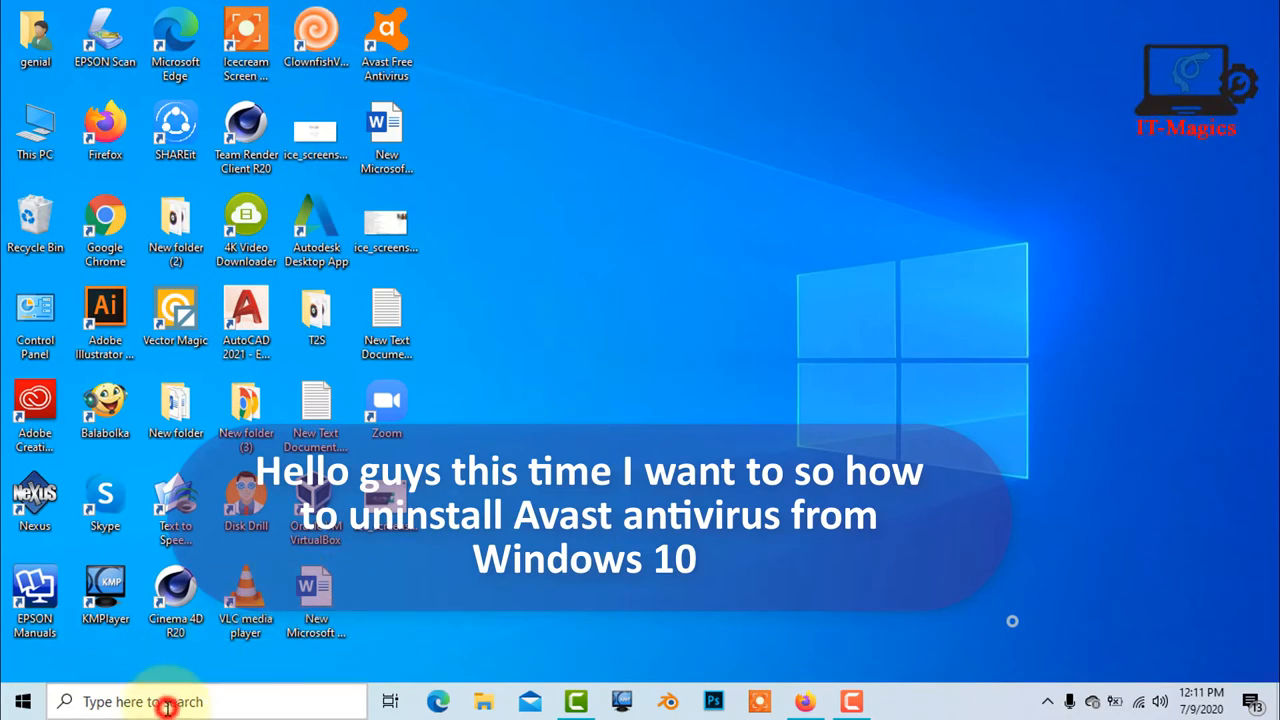
Step: Search the taskbar for "cont" to bring up Control Panel
text(cont)
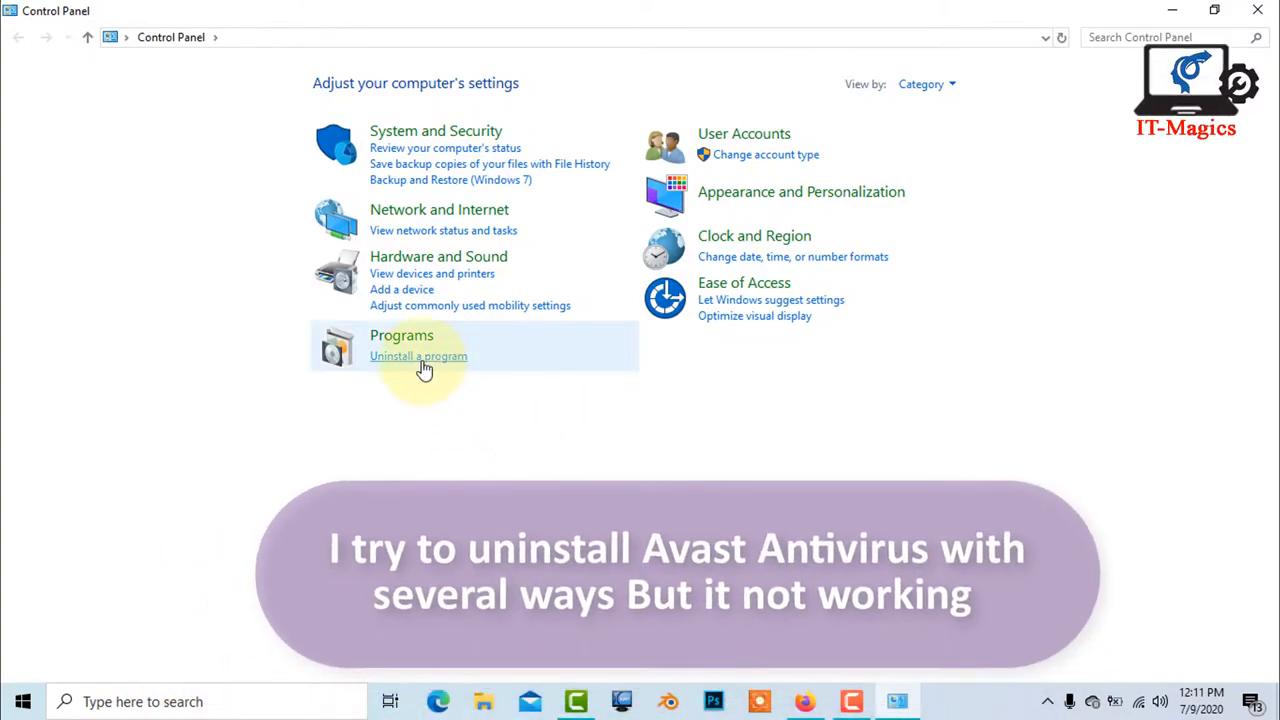
Step: Show installed programs sorted by name and bring up actions for Avast Free Antivirus
click(418, 356)
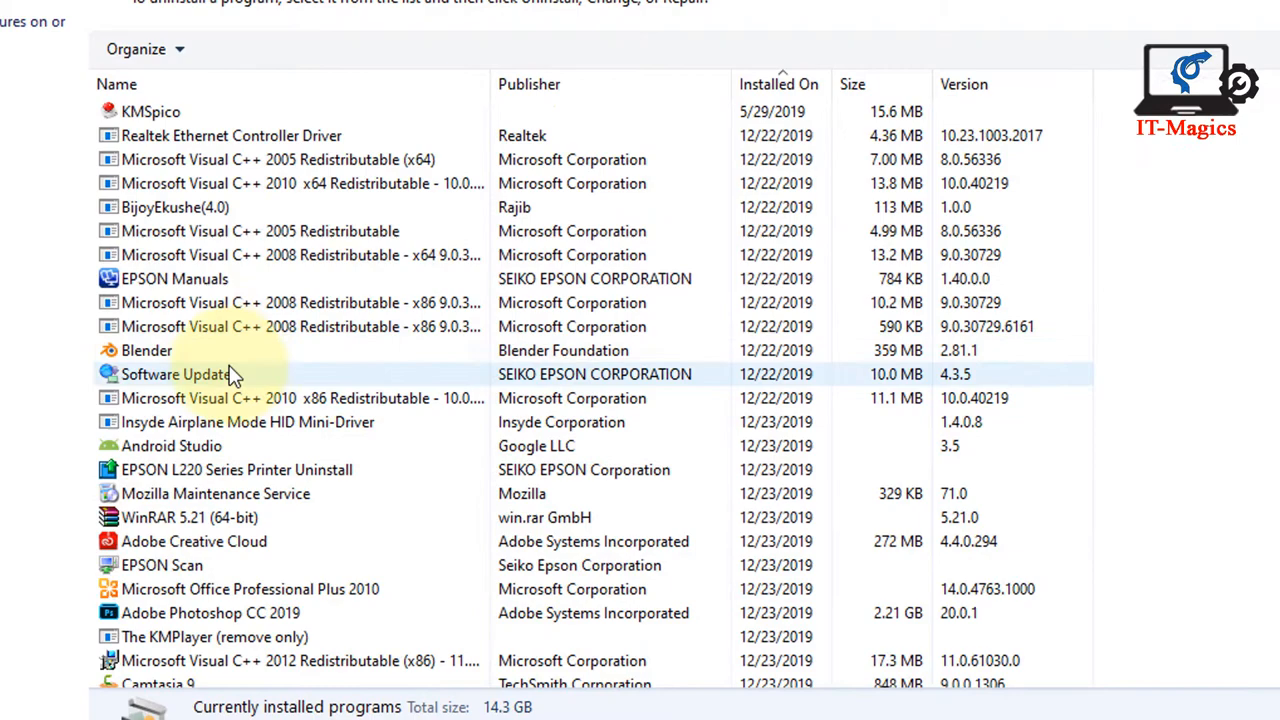
scroll(down, 3)
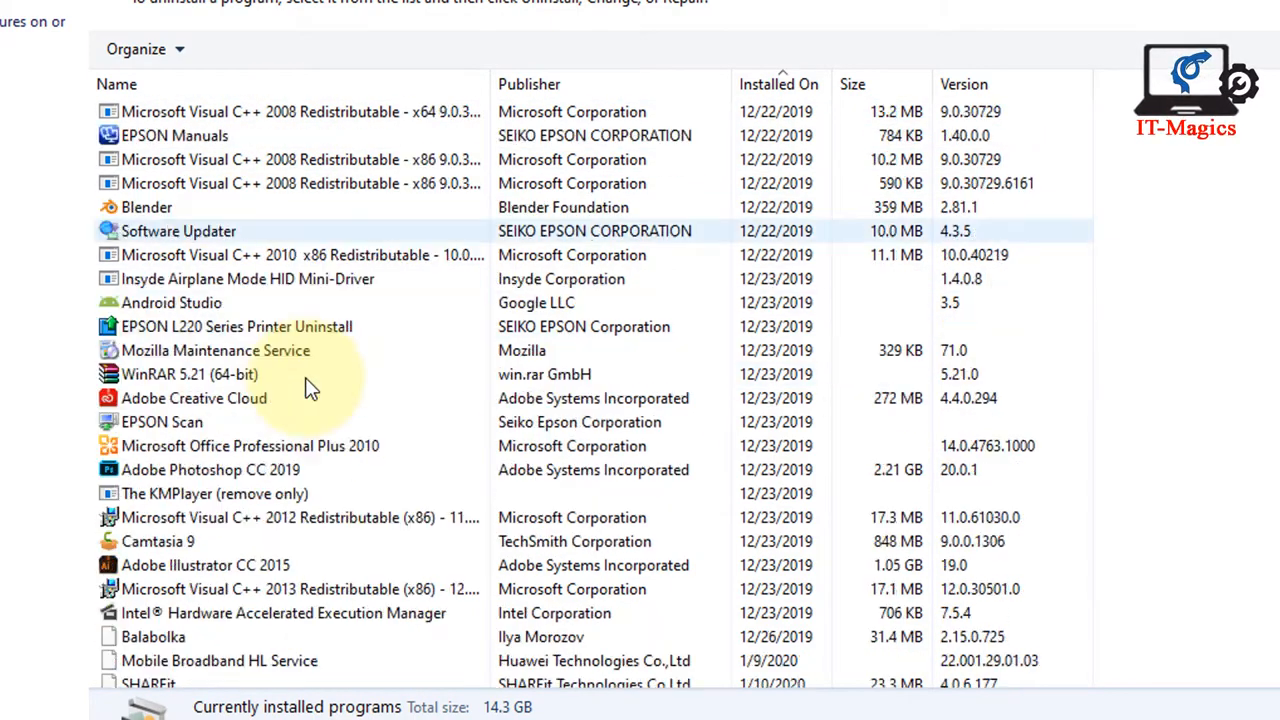
scroll(down, 3)
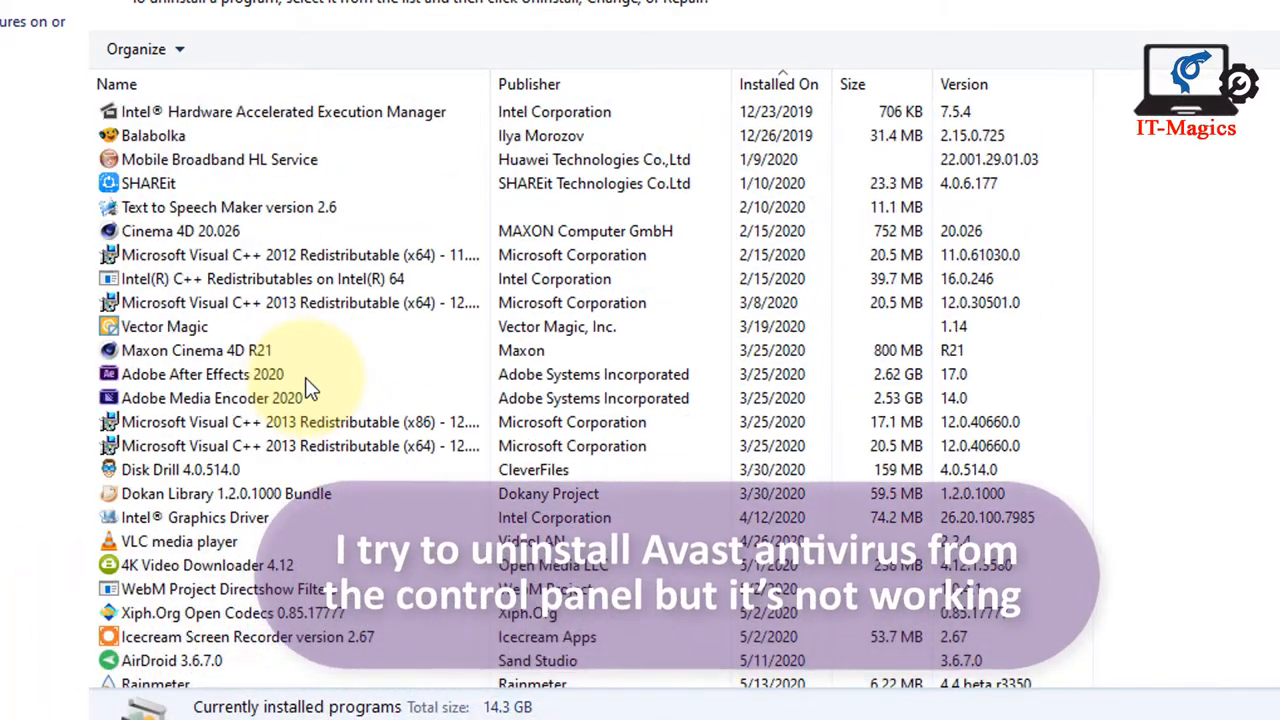
right_click(364, 264)
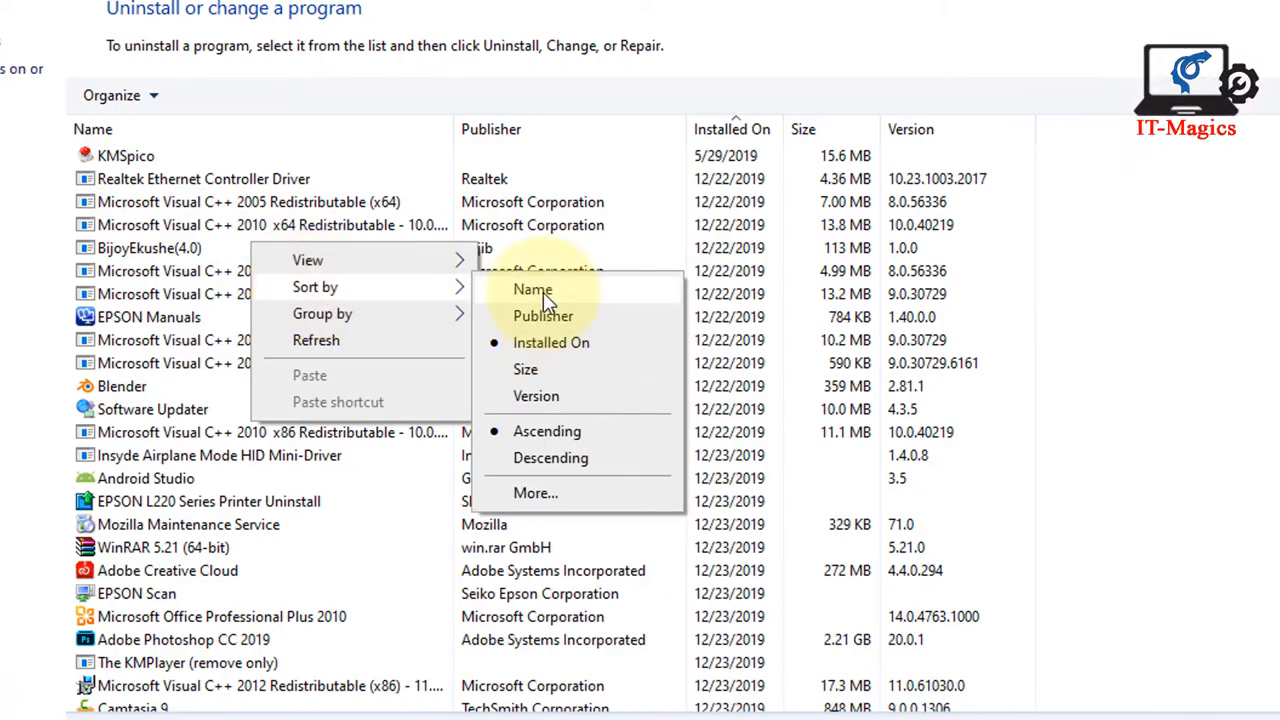
click(532, 288)
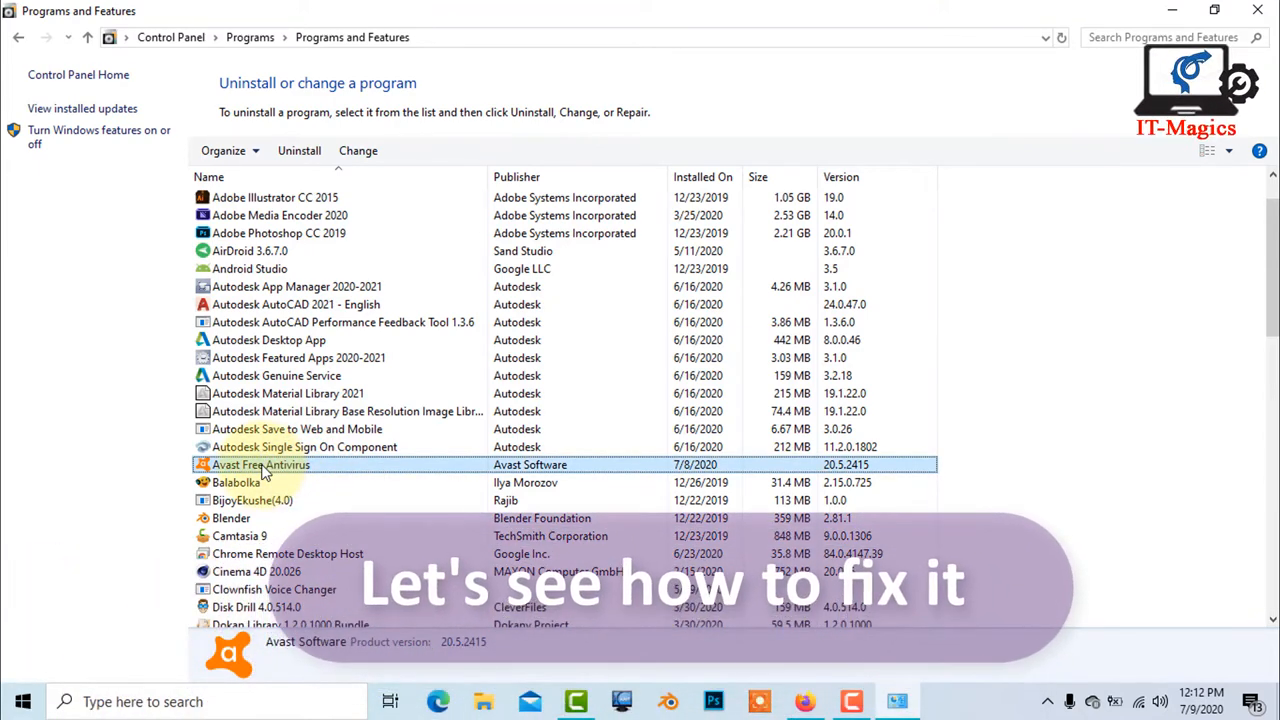
right_click(260, 464)
text(avast)
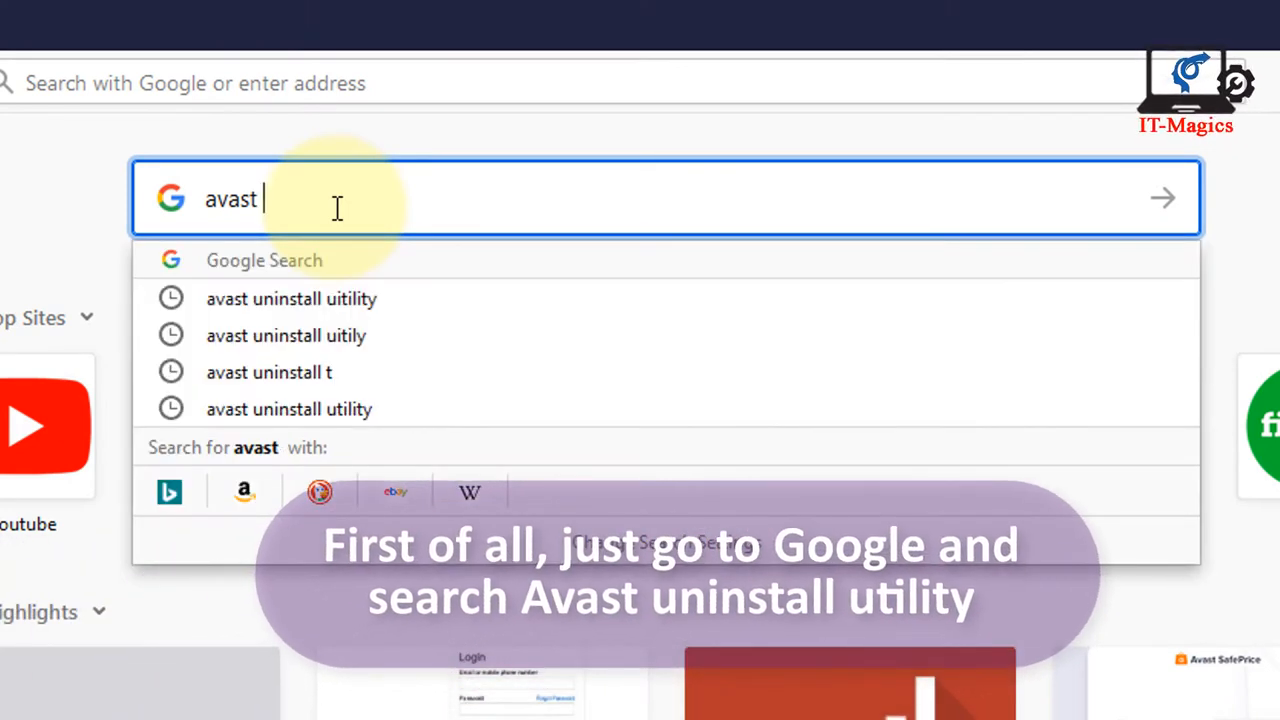
Step: Search Google for "avast uninstall utility" via the autocomplete suggestion
text(uninsa)
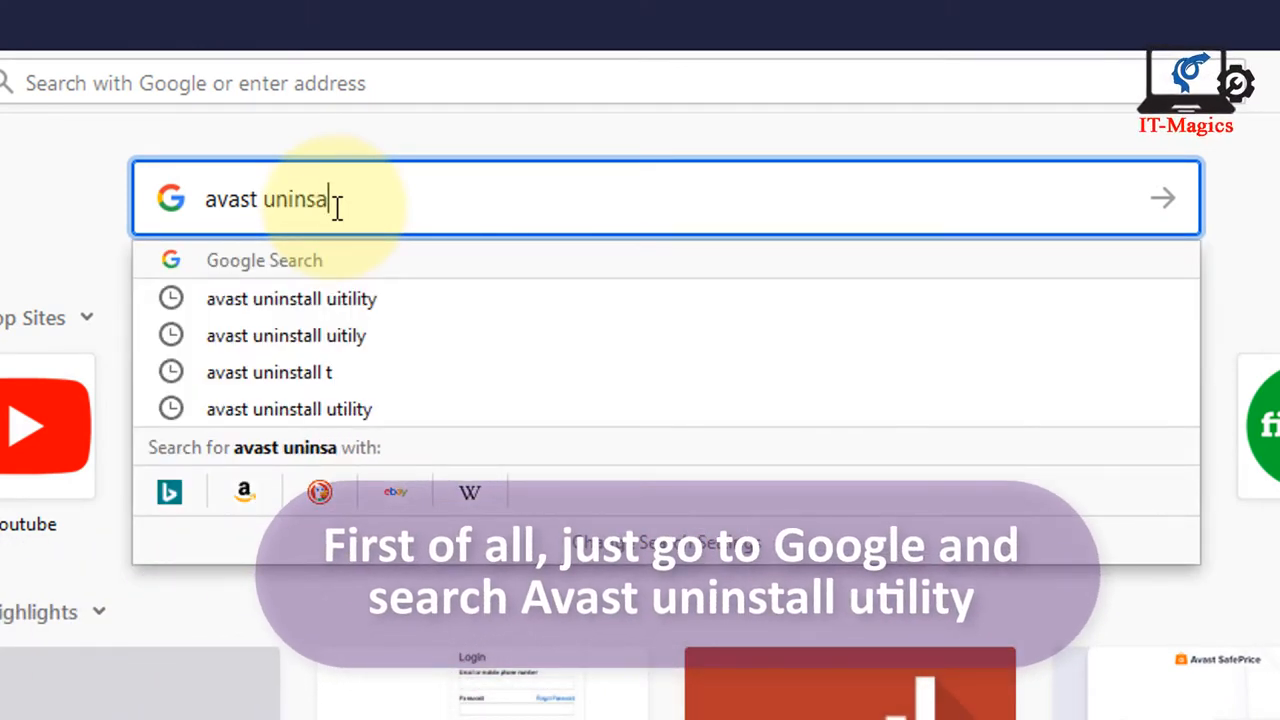
text(ta)
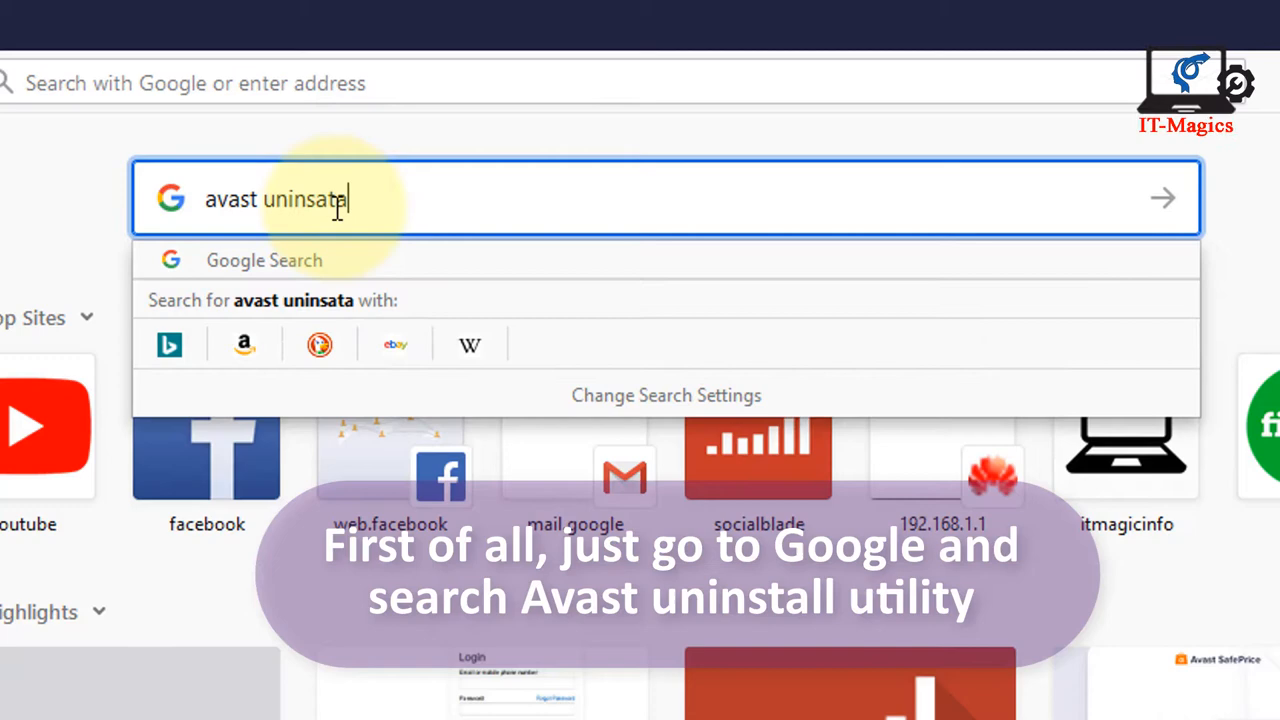
key(Backspace)
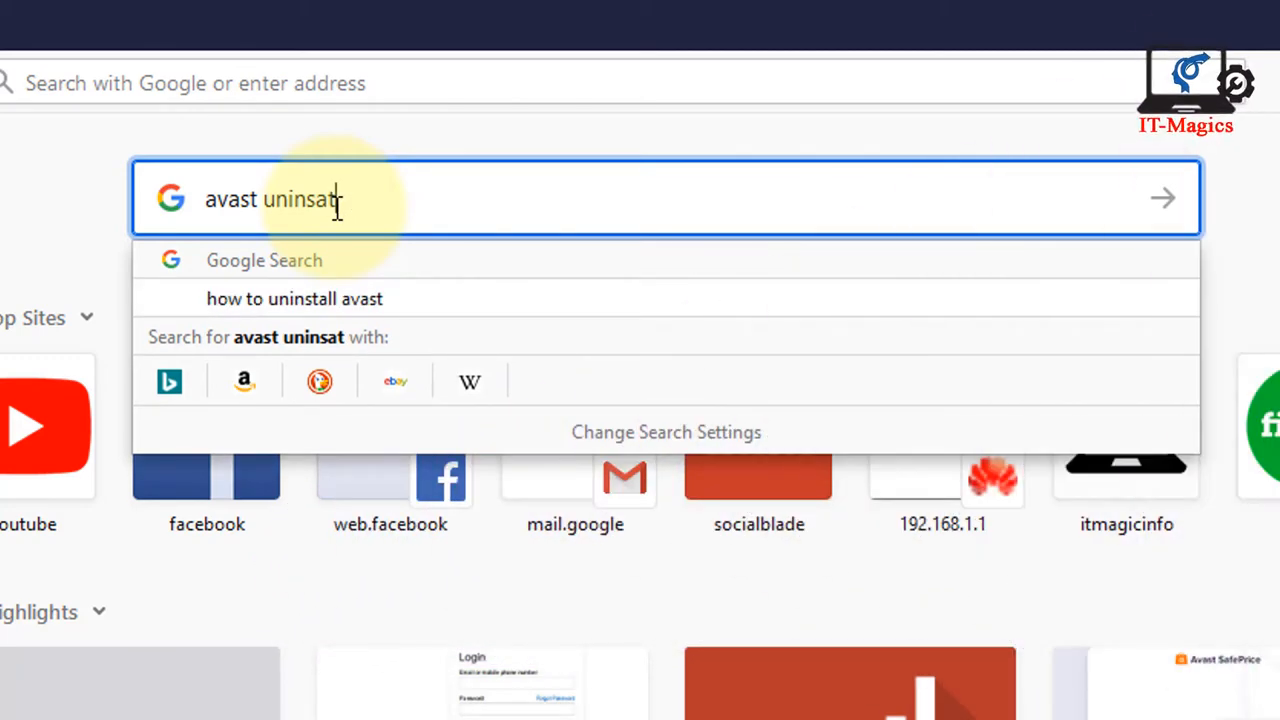
text(all)
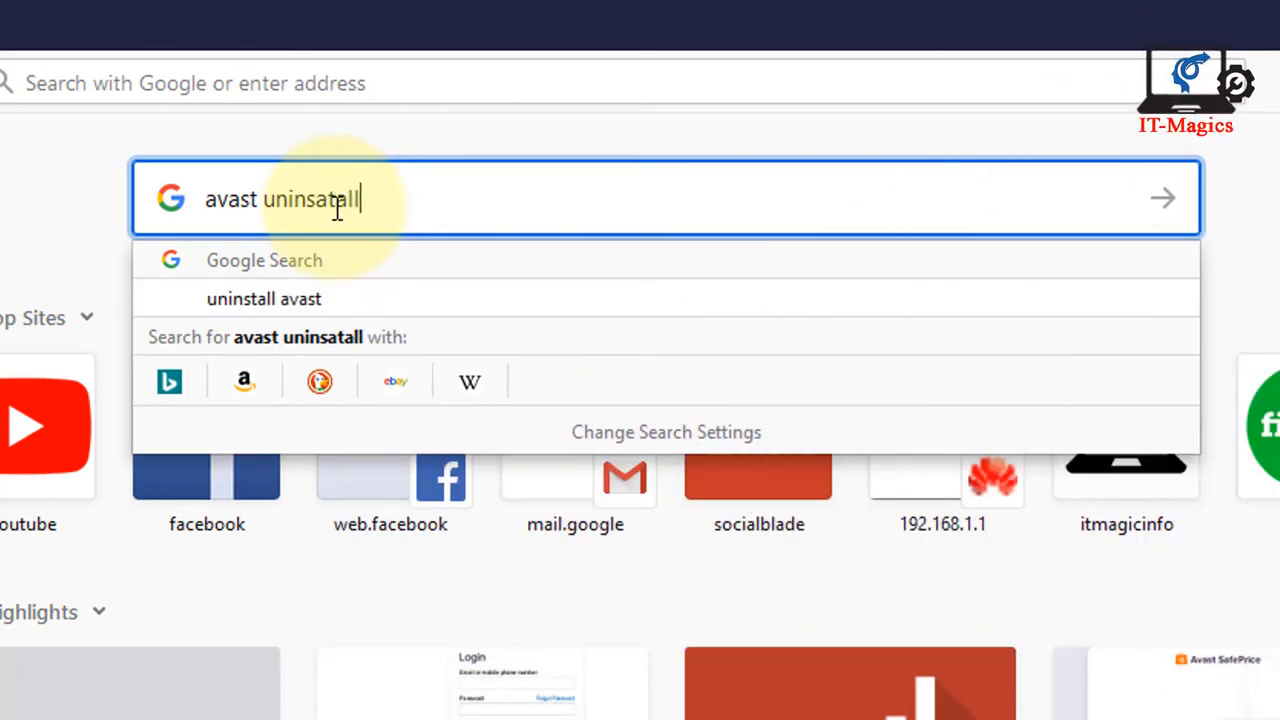
text(u)
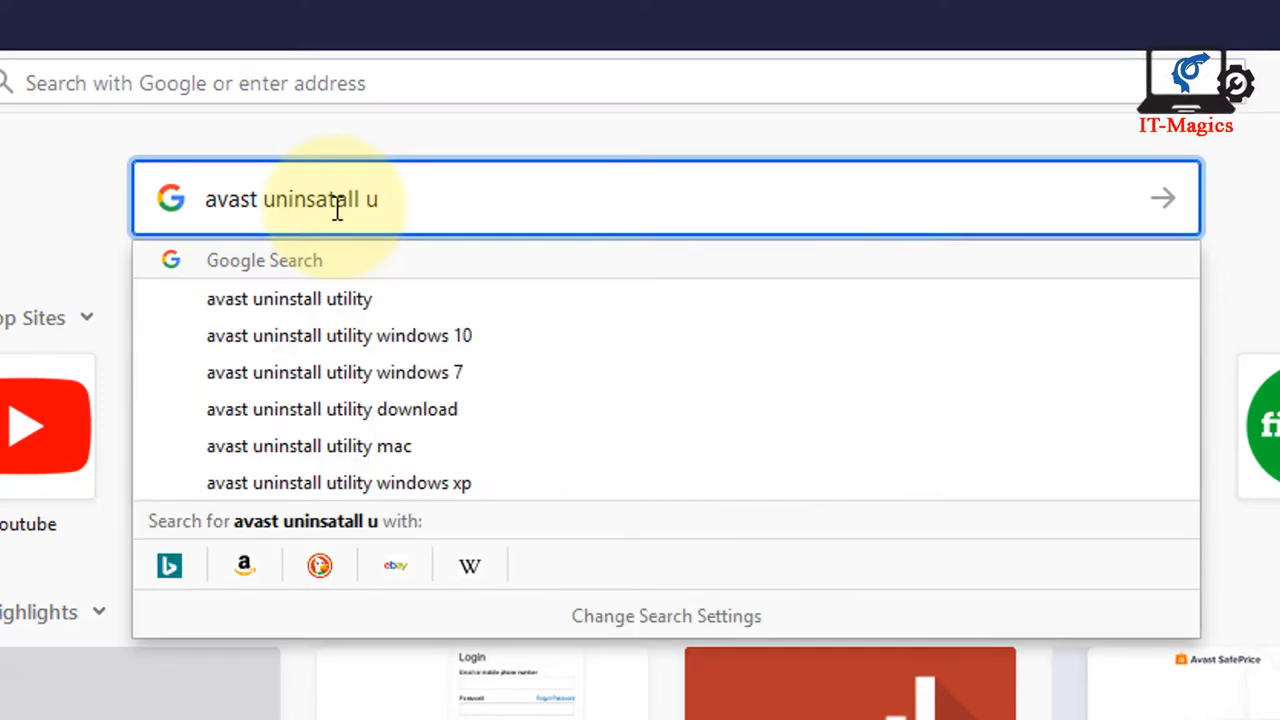
click(288, 298)
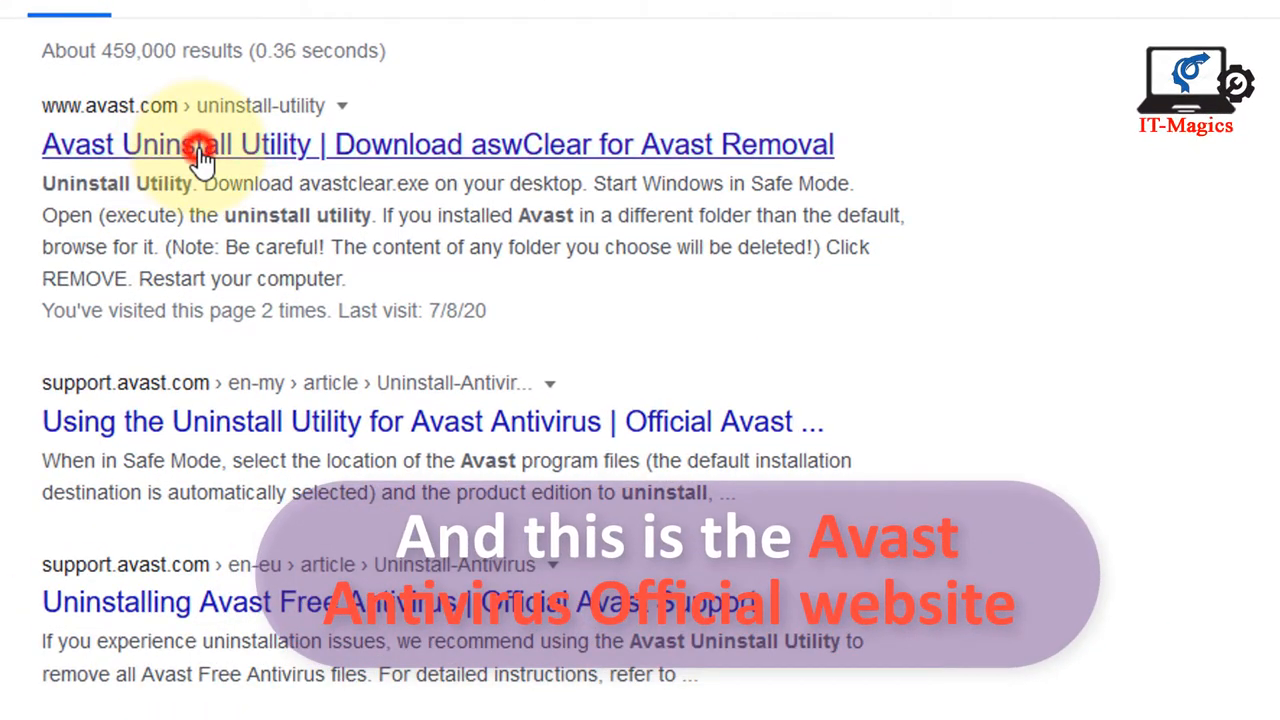
Step: From Avast's Uninstall Utility page, download and save avastclear.exe and show the downloads list
click(200, 144)
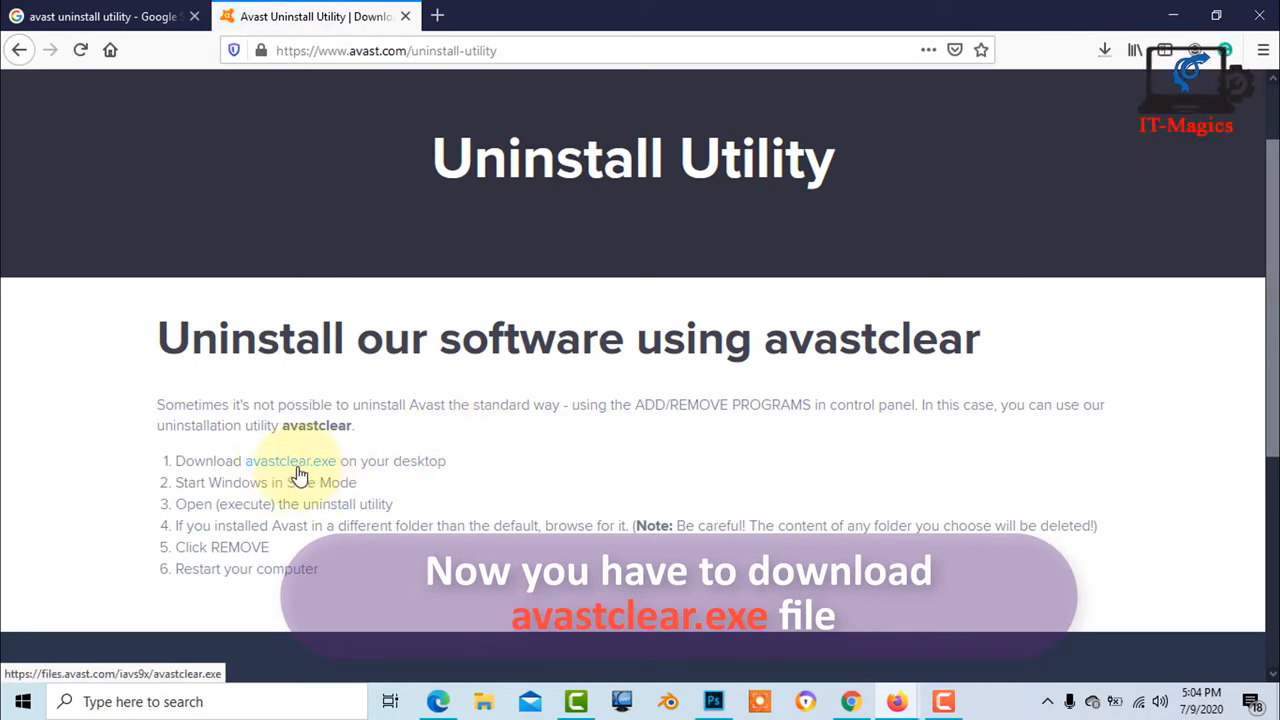
click(290, 460)
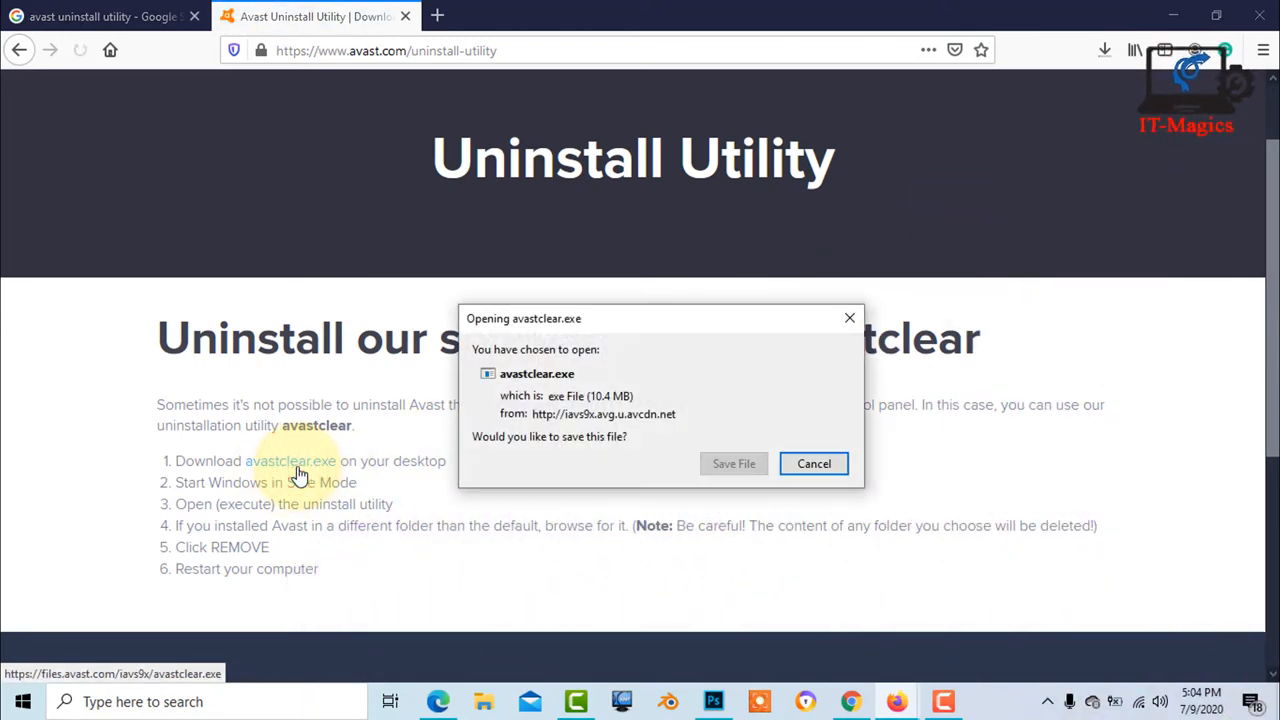
click(732, 464)
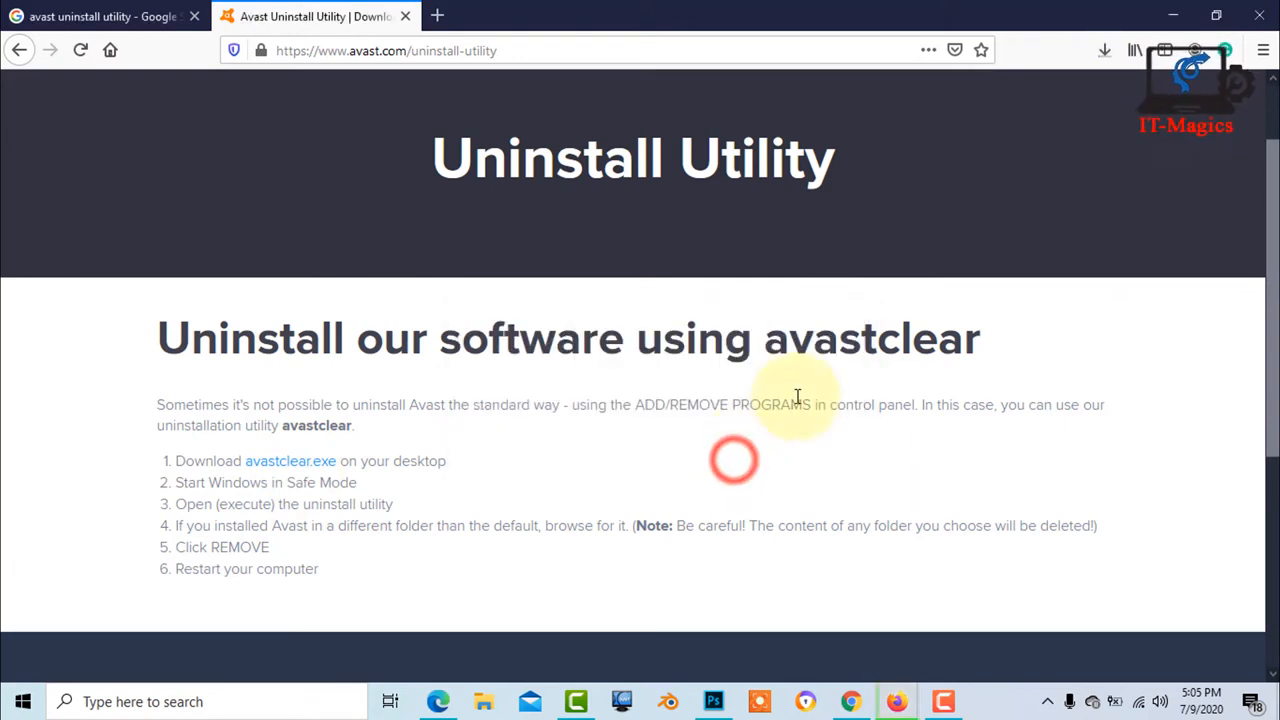
mouse_move(950, 250)
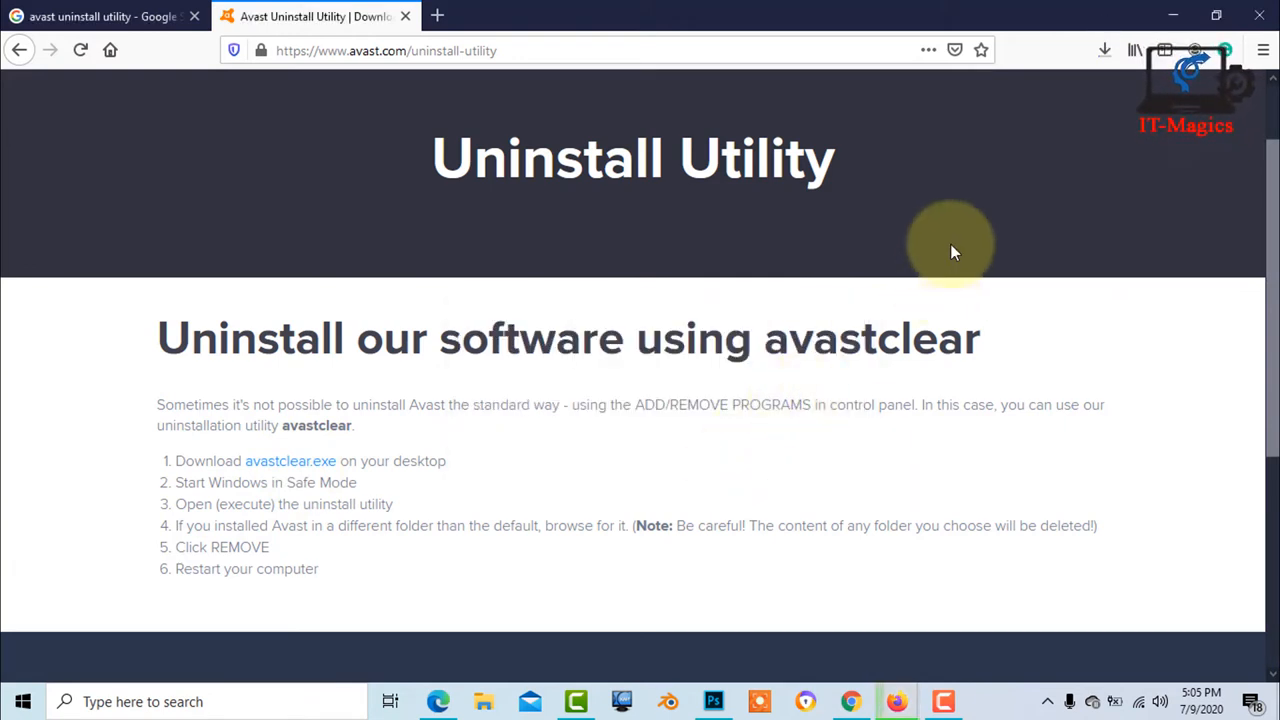
click(1010, 76)
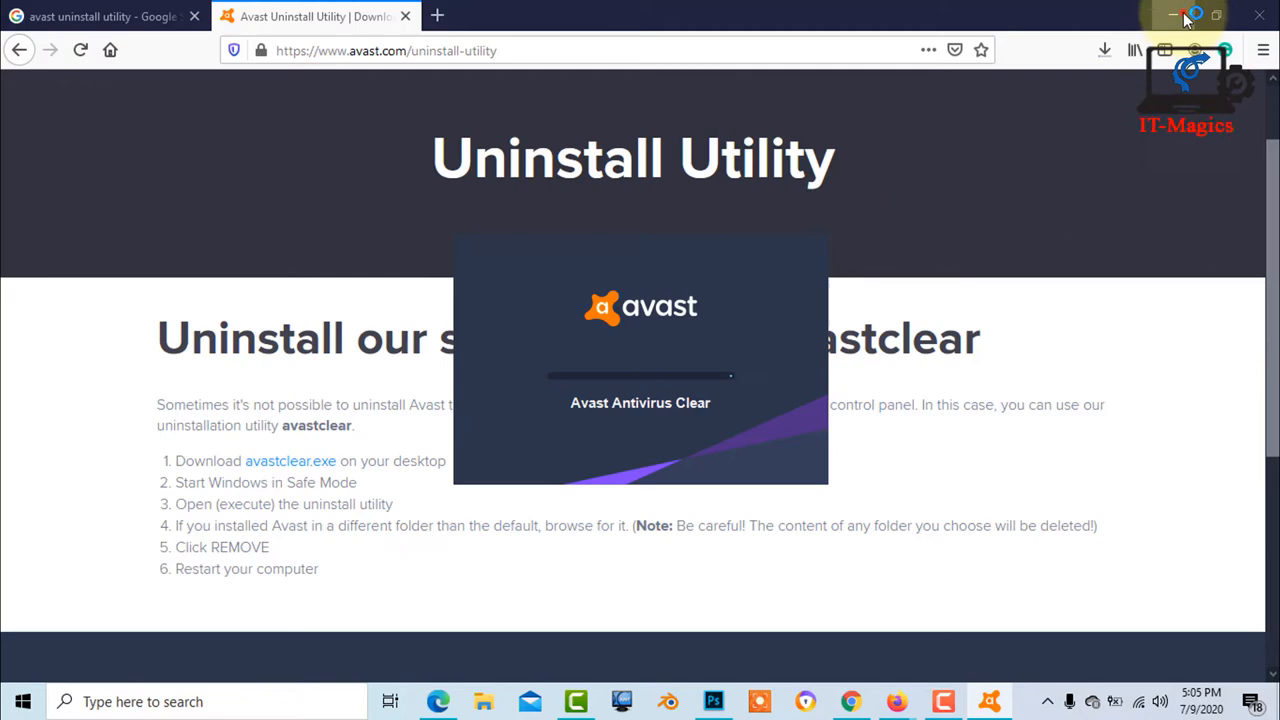
Step: Run the downloaded avastclear.exe from the Firefox downloads list
click(1178, 16)
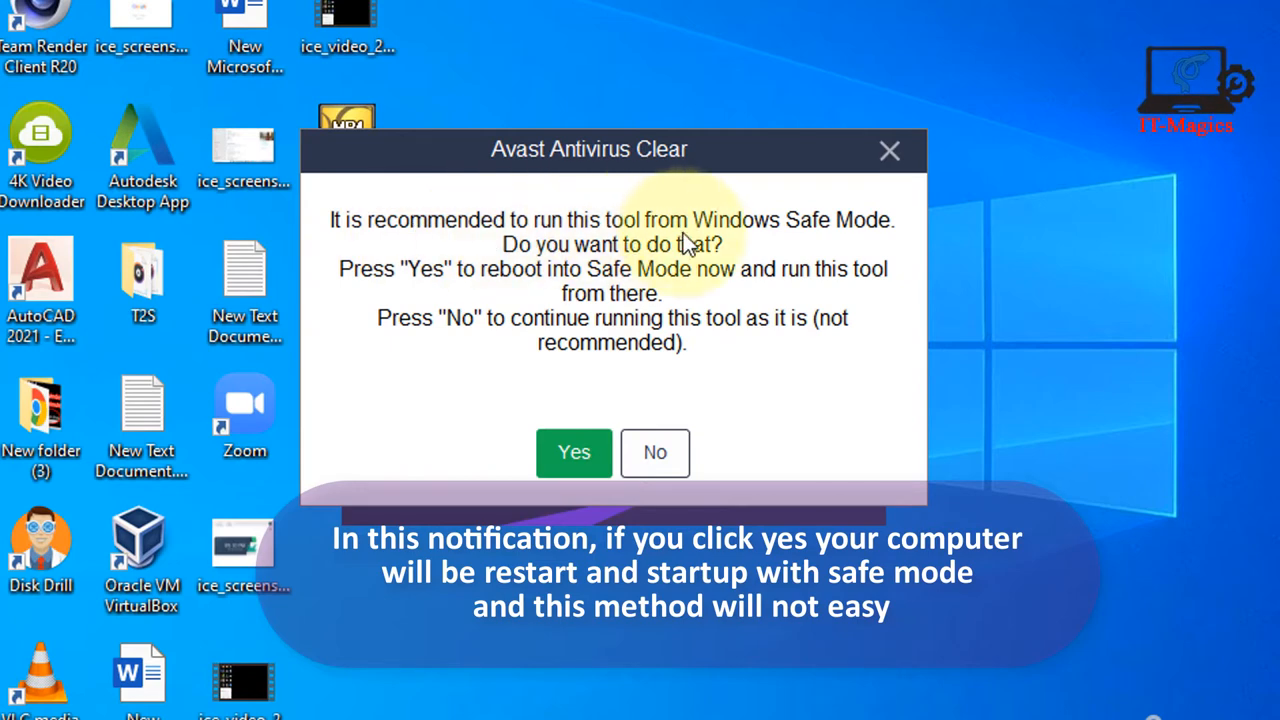
mouse_move(700, 256)
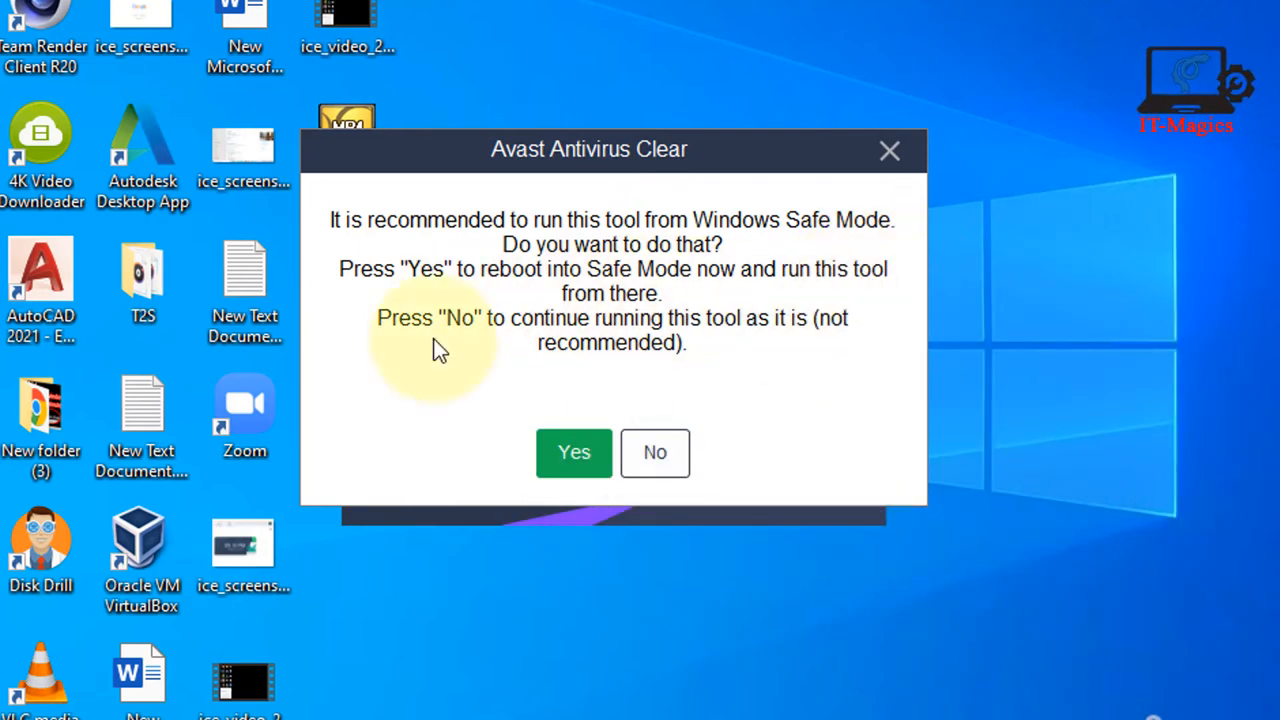
mouse_move(510, 350)
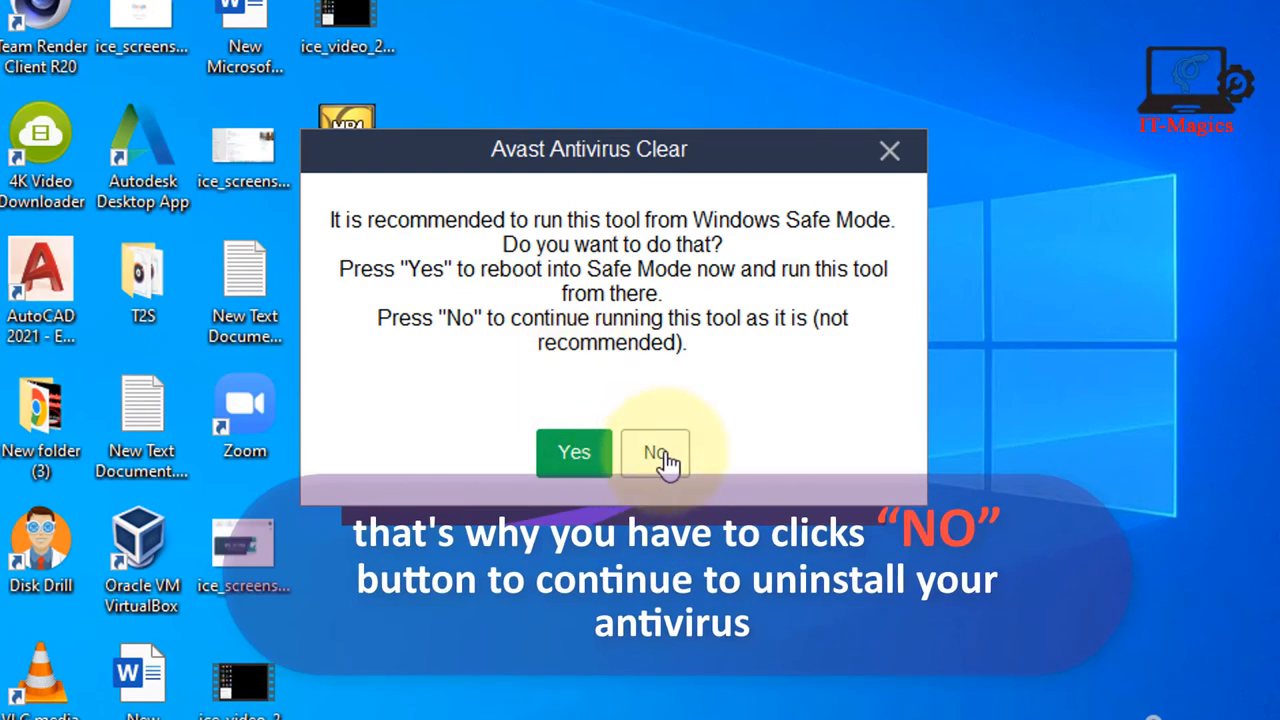
Step: Answer No to the Safe Mode reboot recommendation so the tool runs normally
click(656, 452)
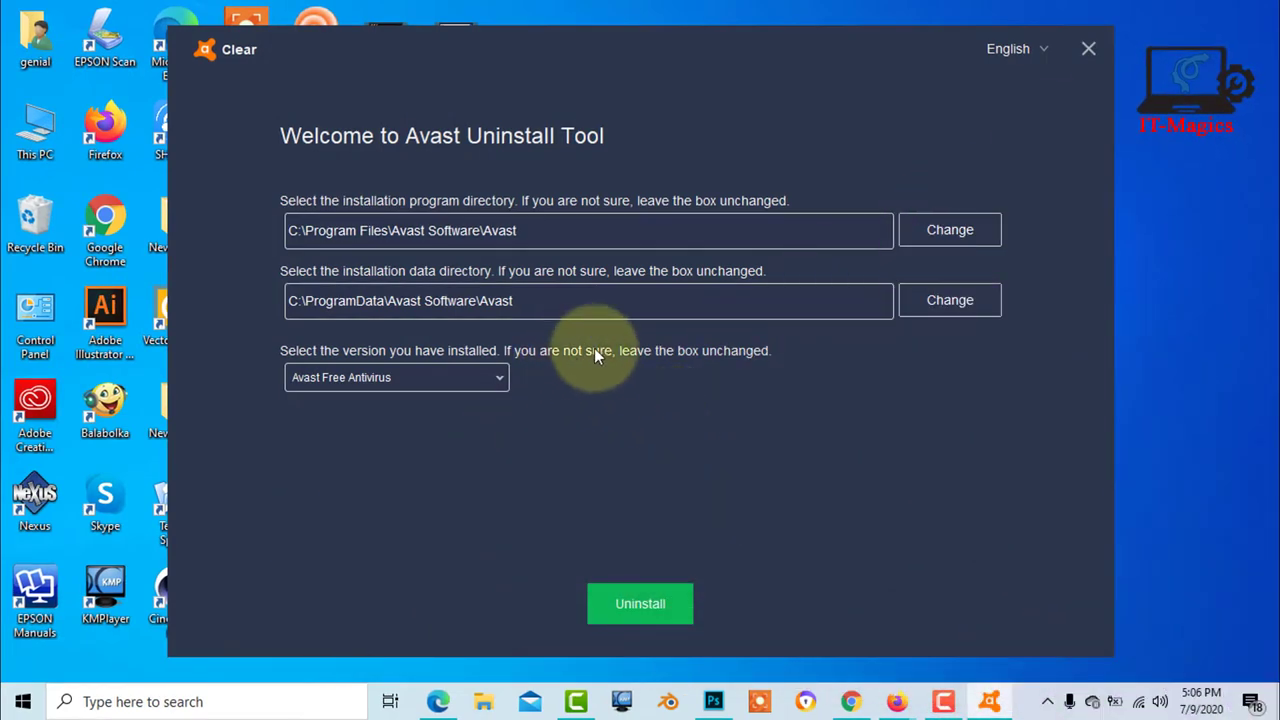
mouse_move(640, 604)
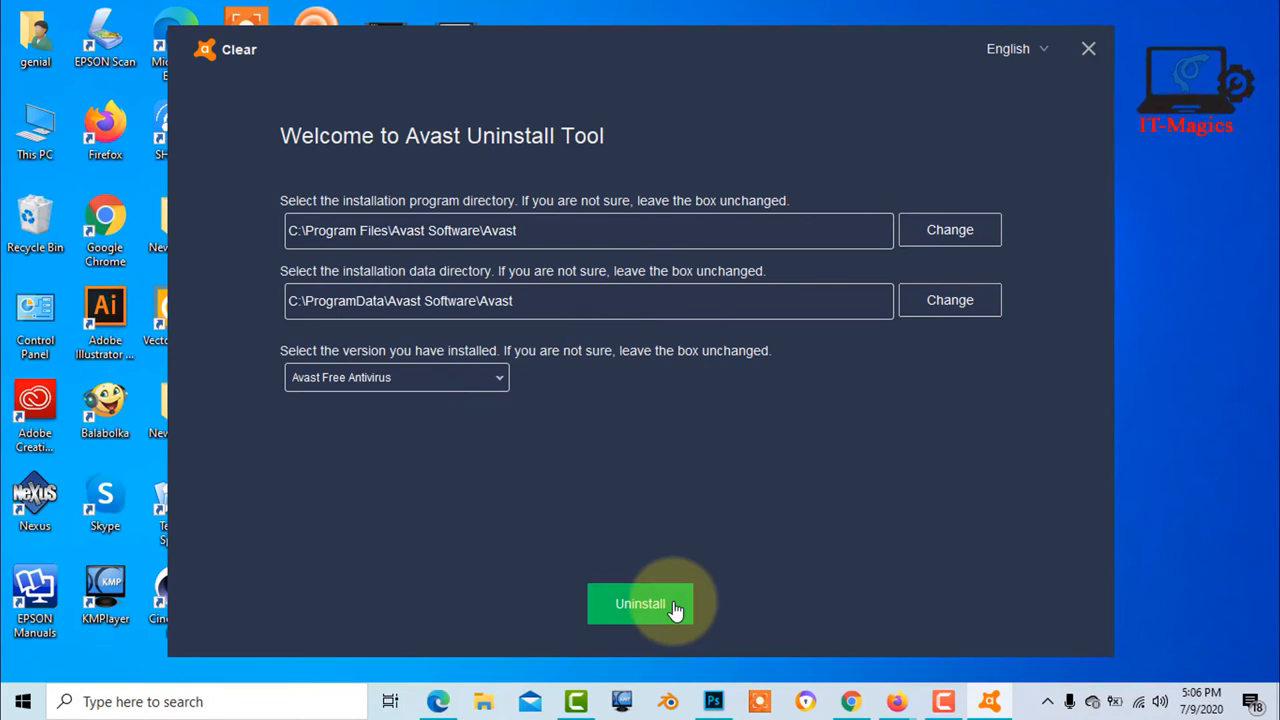
Step: Uninstall Avast Free Antivirus with default directories, then restart the computer after success
click(640, 604)
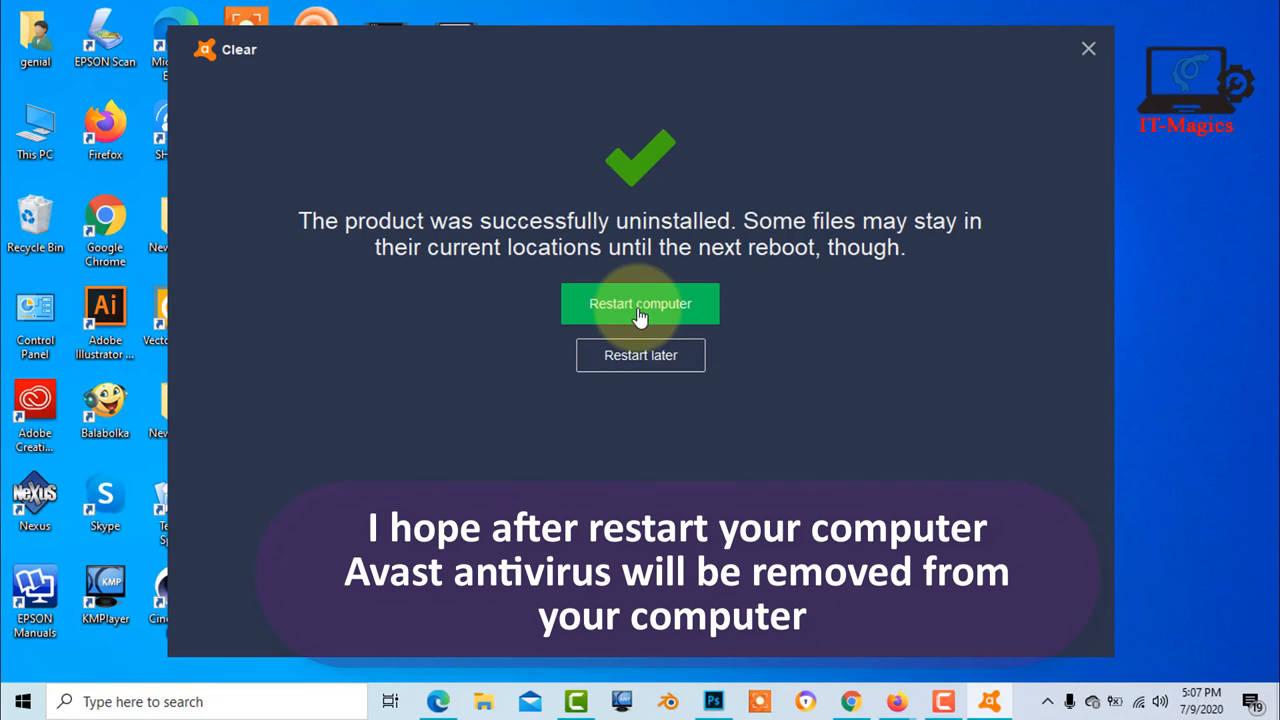
click(640, 304)
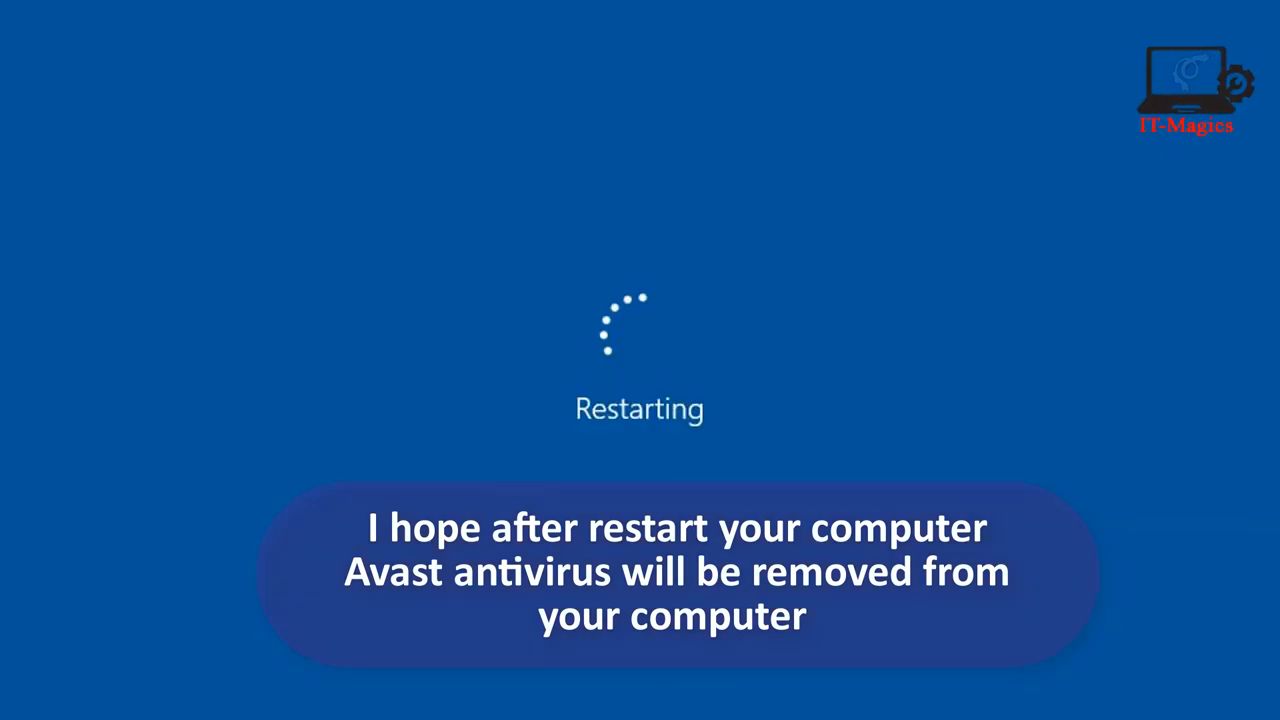